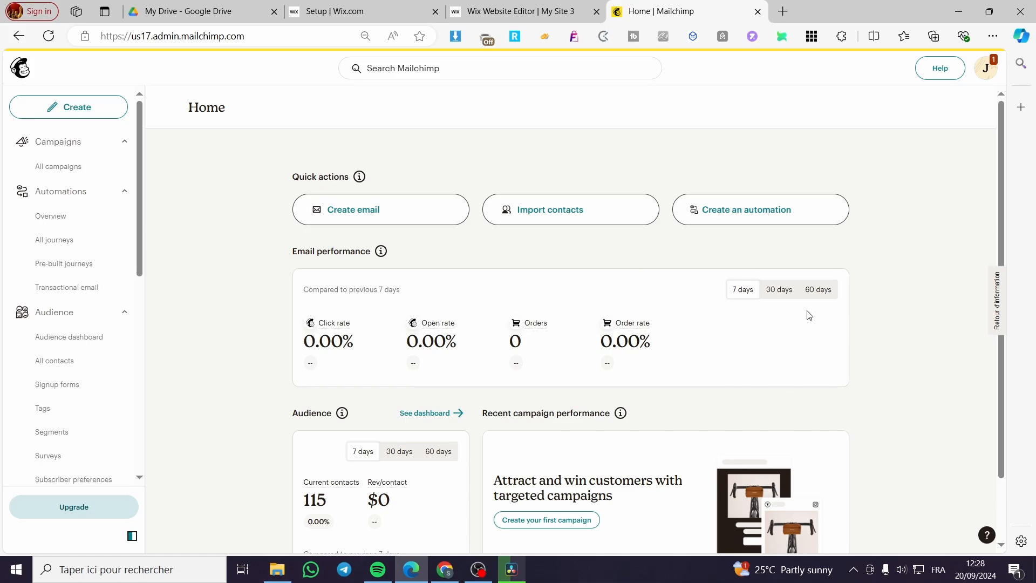
mouse_move(939, 310)
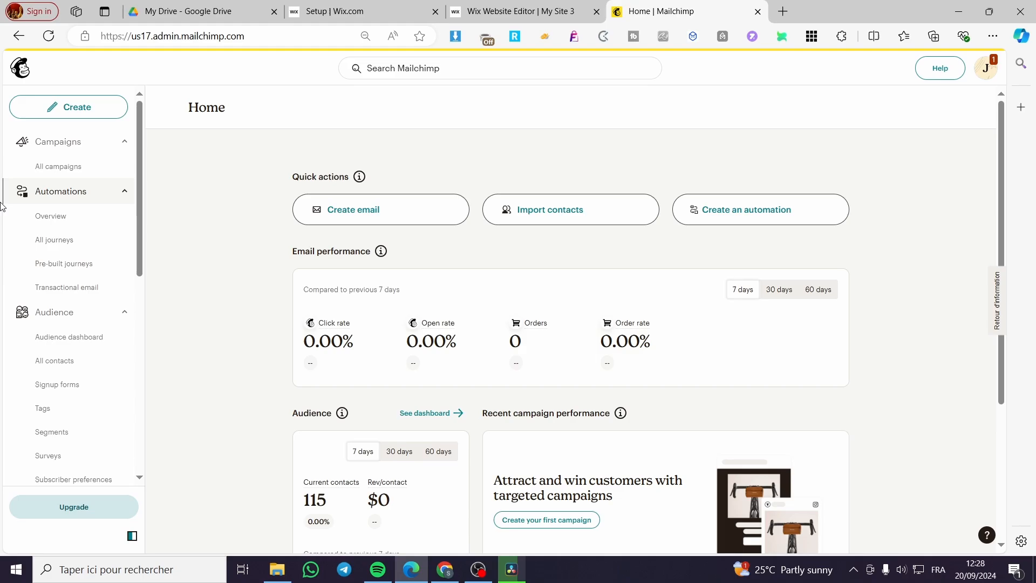
mouse_move(55, 361)
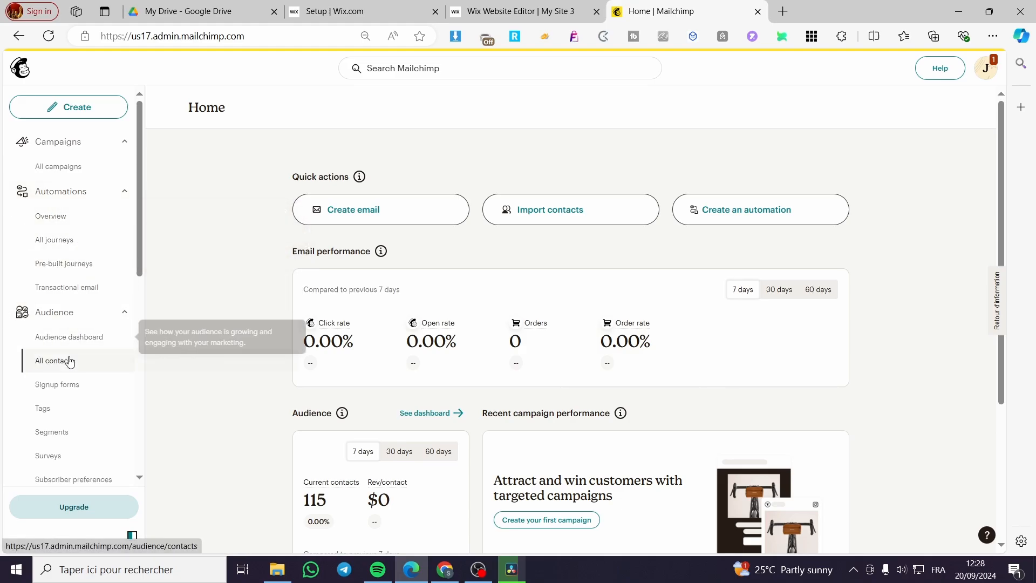
Show All contacts for Jacks audience (115 contacts) and scroll through their email marketing statuses.
left_click(53, 360)
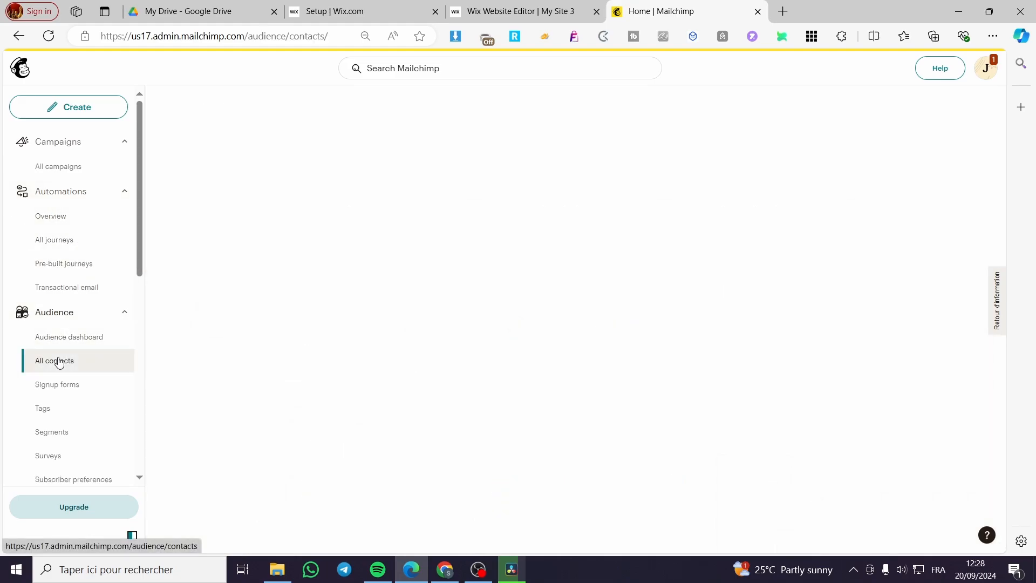
left_click(54, 360)
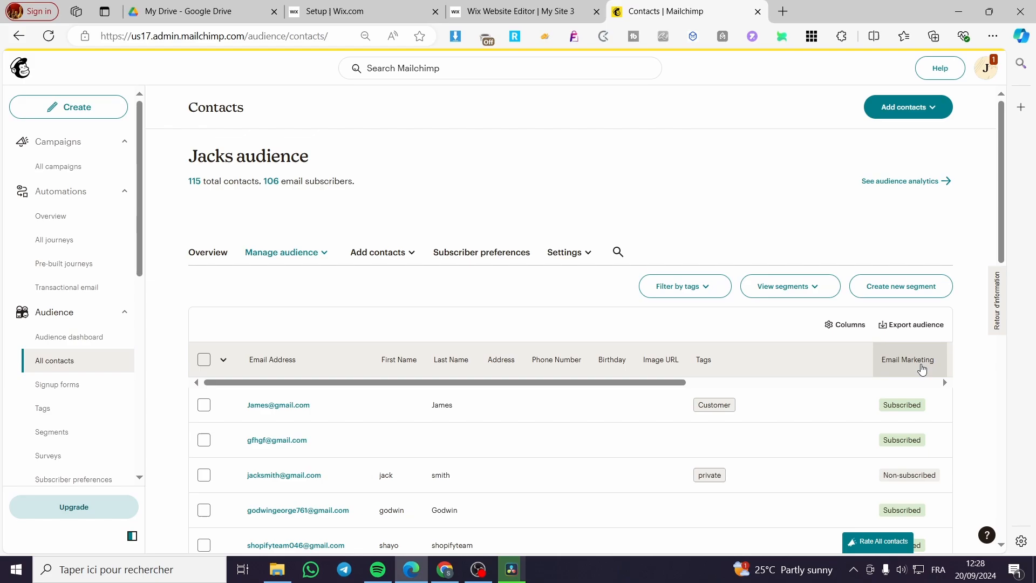
scroll("down", 3)
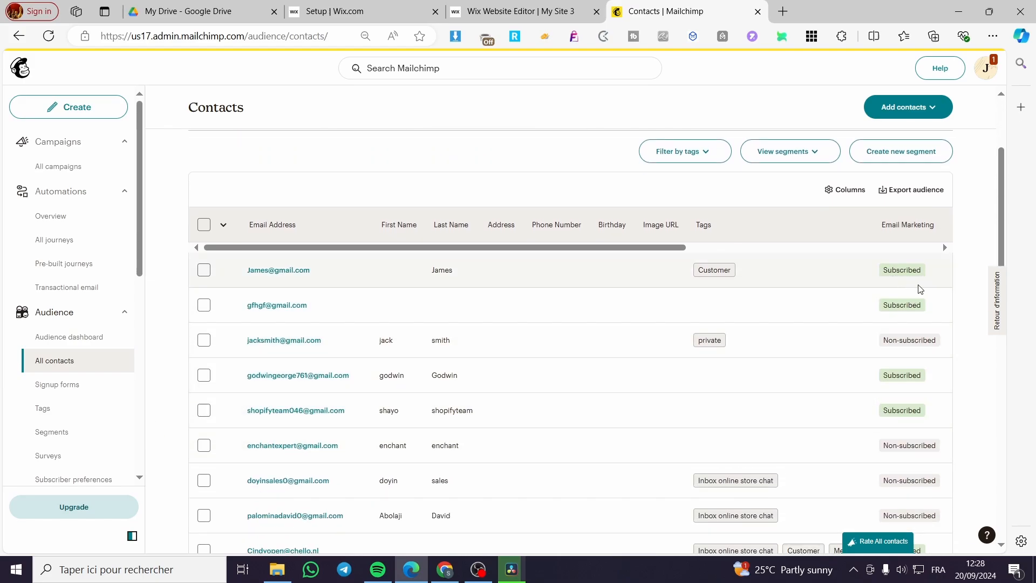
scroll("down", 3)
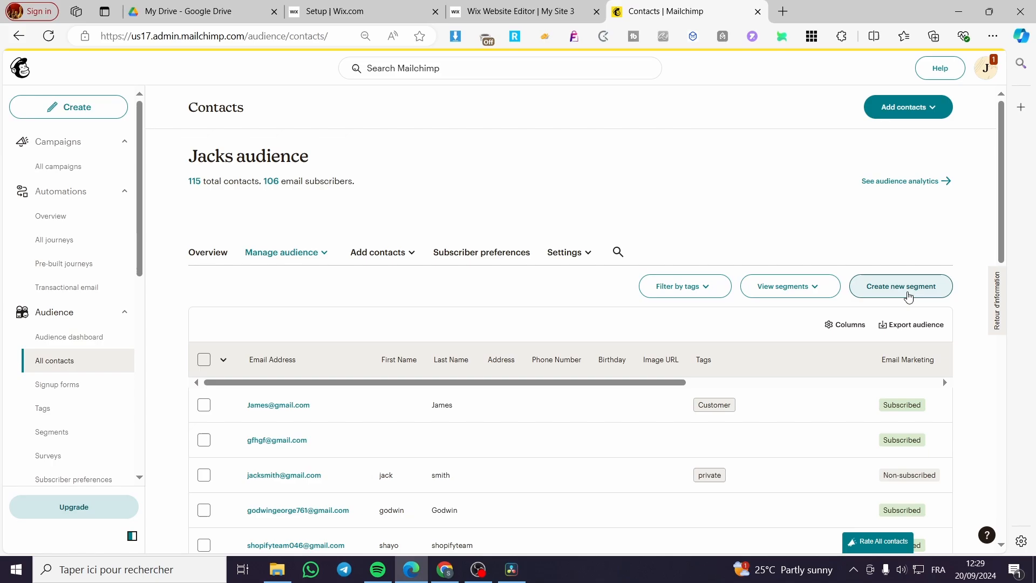
Start a new regular segment for Jacks audience from the contacts list.
left_click(900, 284)
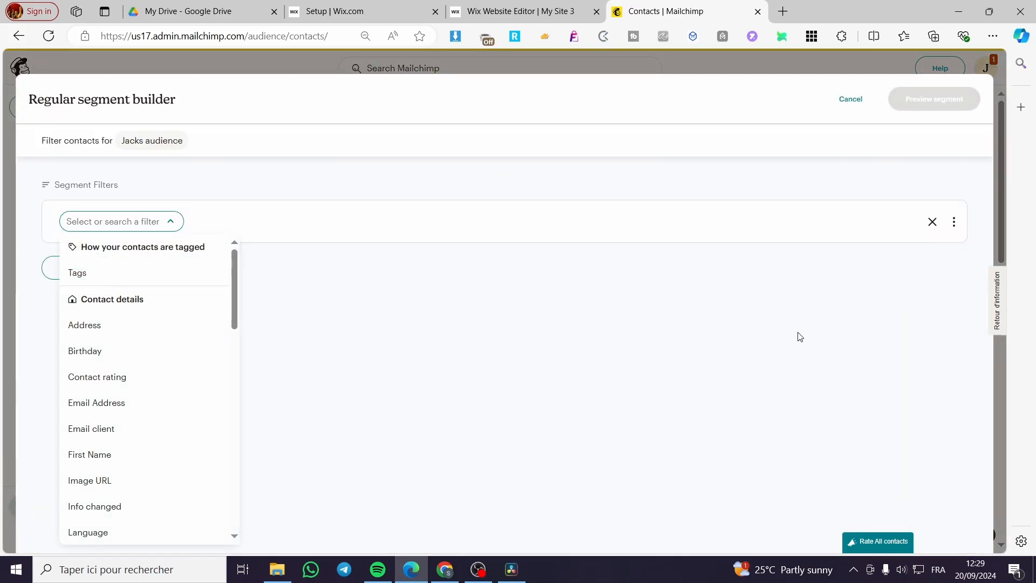
scroll("down", 3)
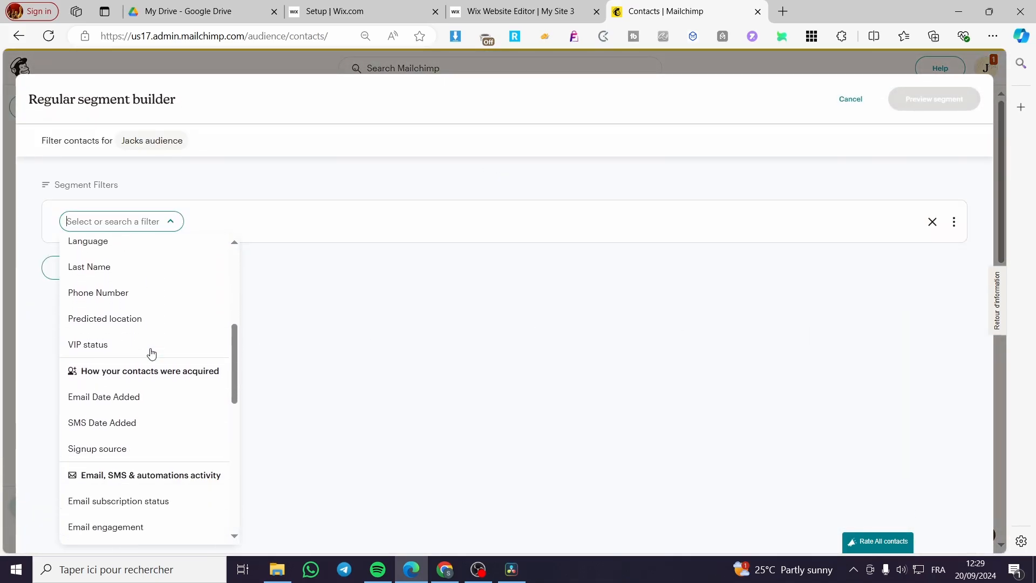
scroll("down", 3)
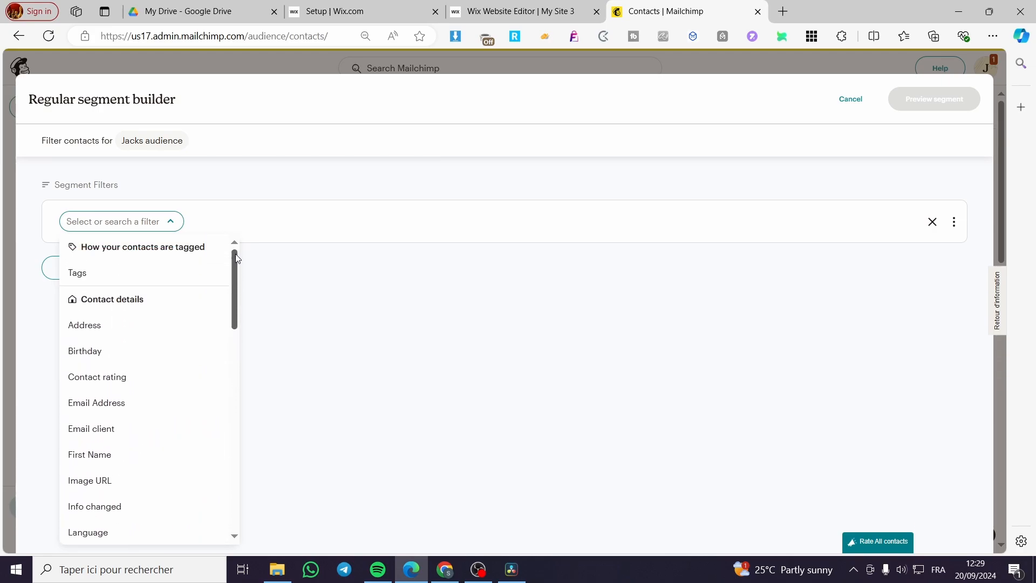
Add a filter Email subscription status is one of Subscribed, combined with Or.
left_click(76, 272)
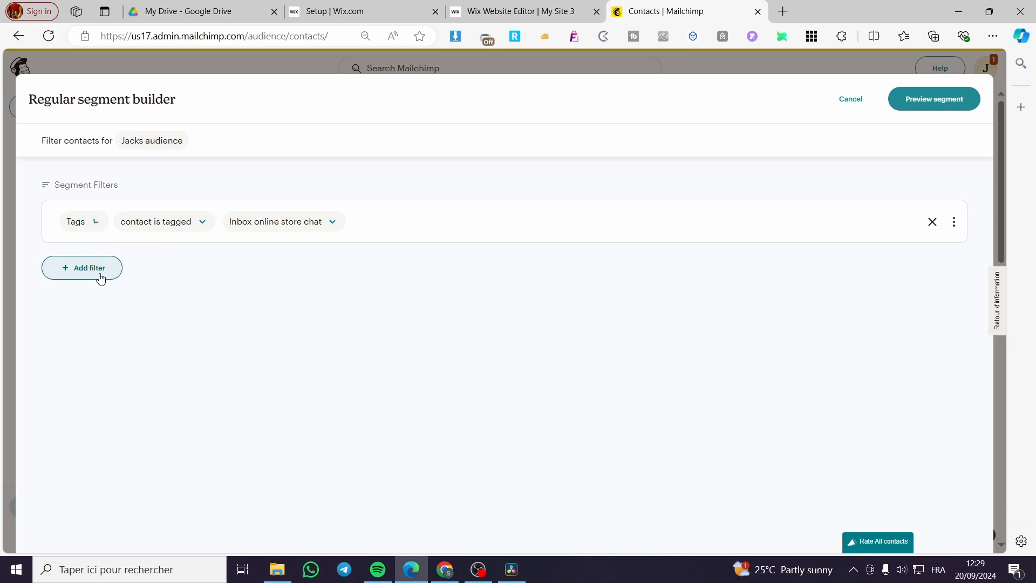
left_click(163, 221)
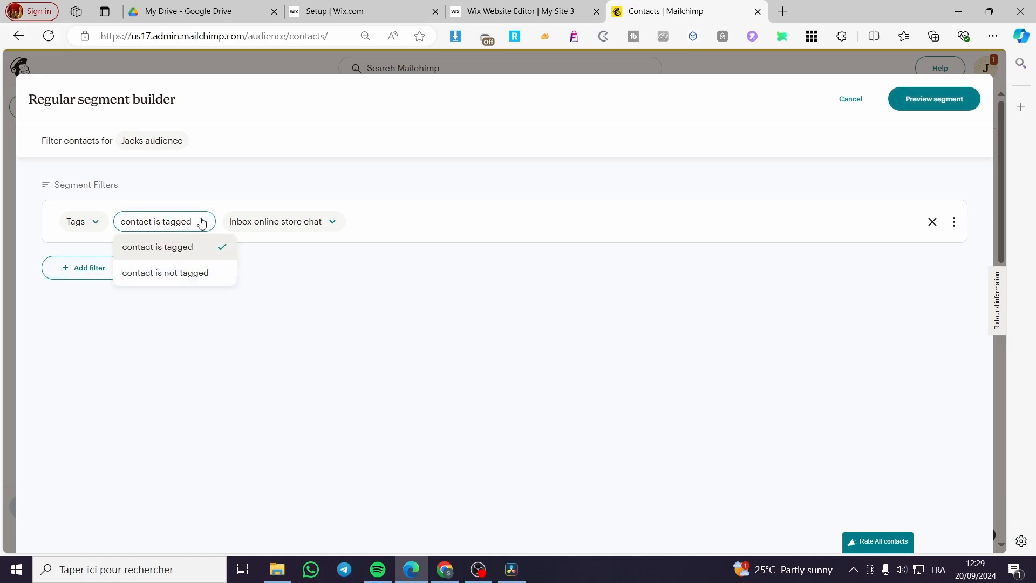
left_click(284, 221)
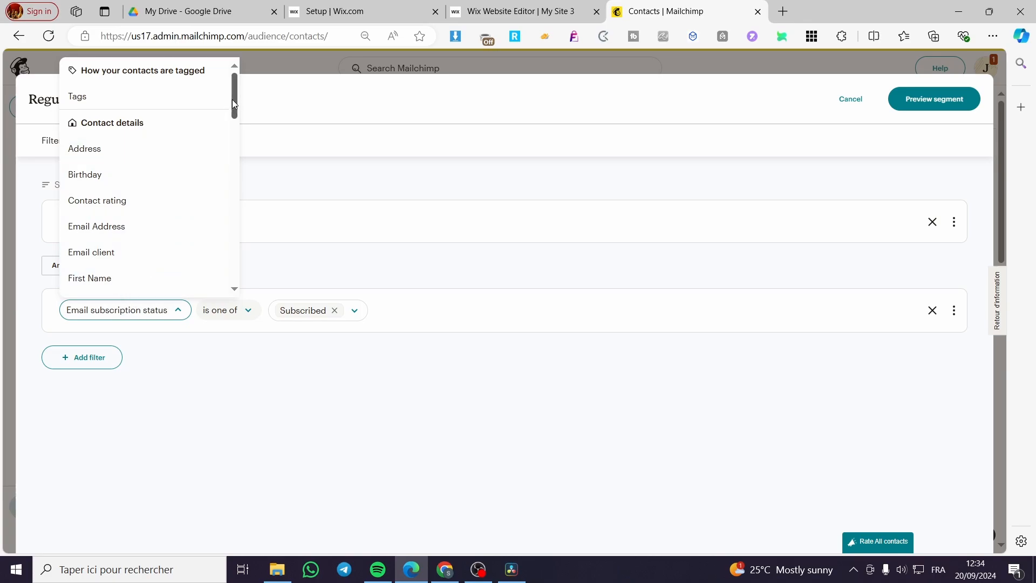
scroll("down", 3)
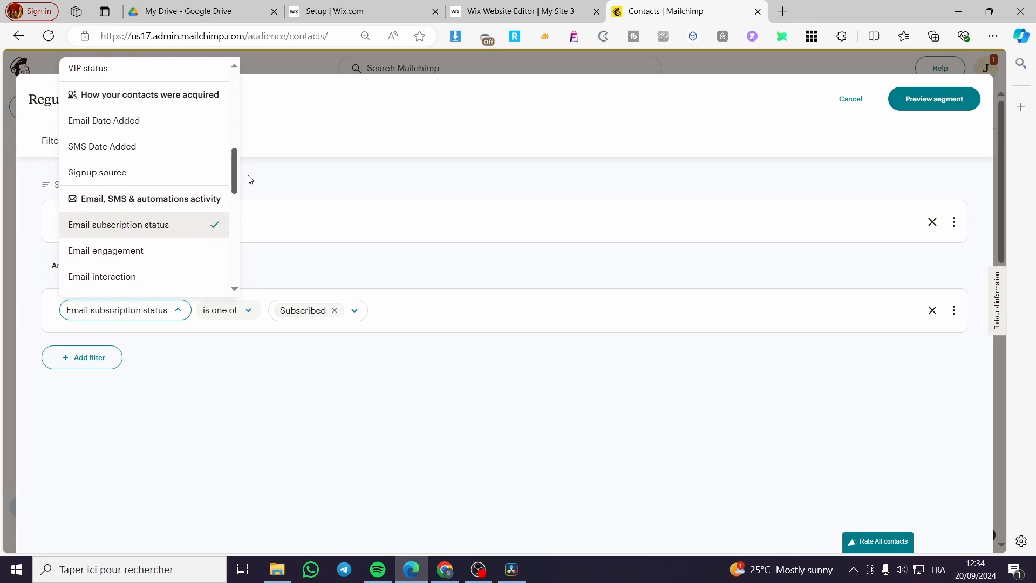
scroll("down", 3)
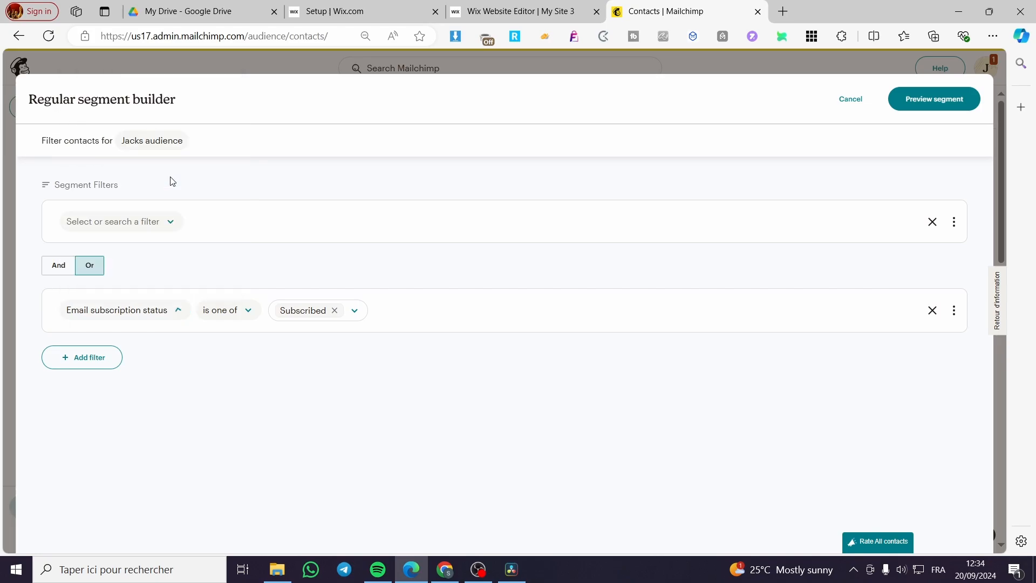
Change the status filter to match Unsubscribed and Cleaned instead of Subscribed.
left_click(224, 310)
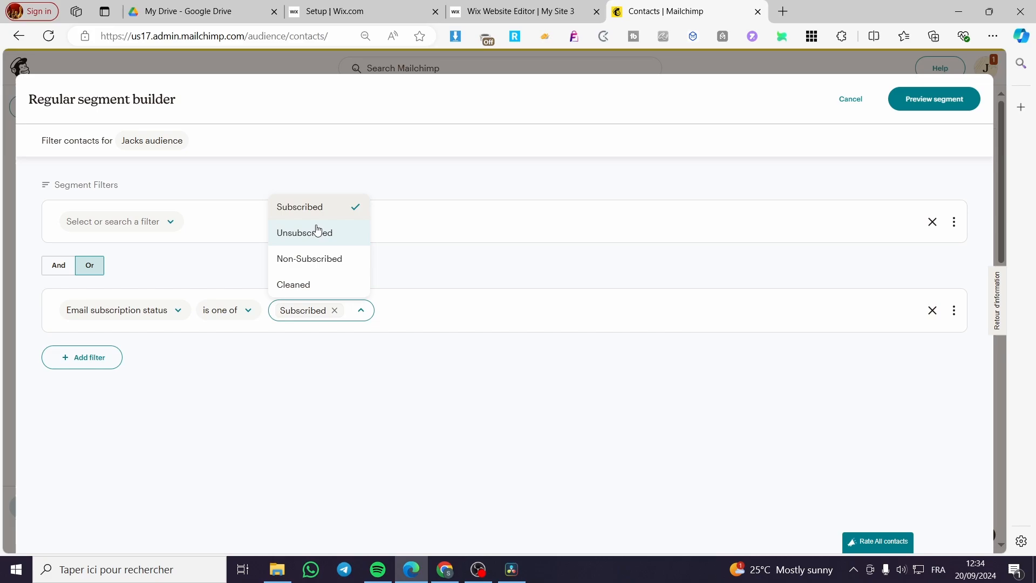
left_click(304, 232)
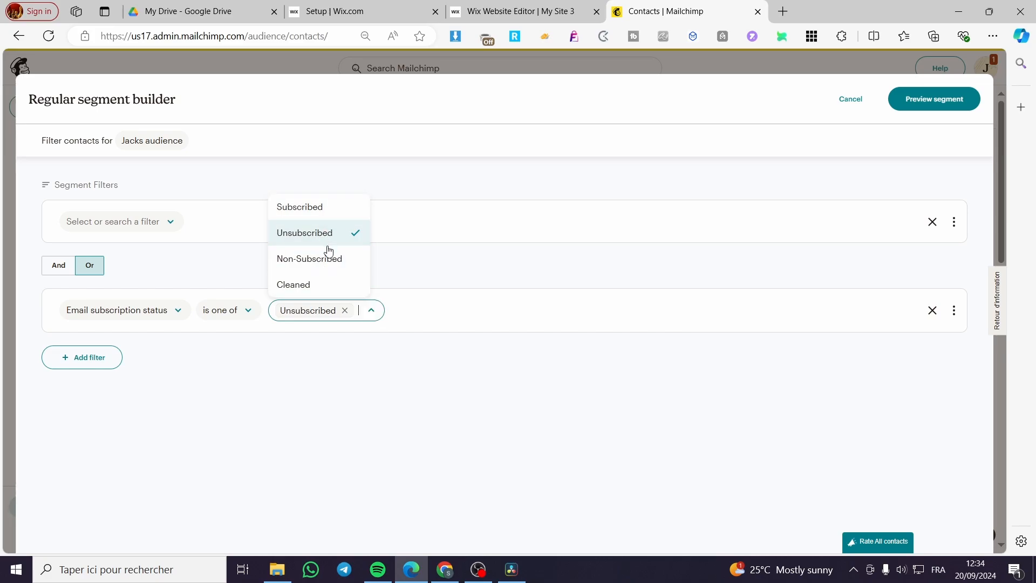
left_click(292, 284)
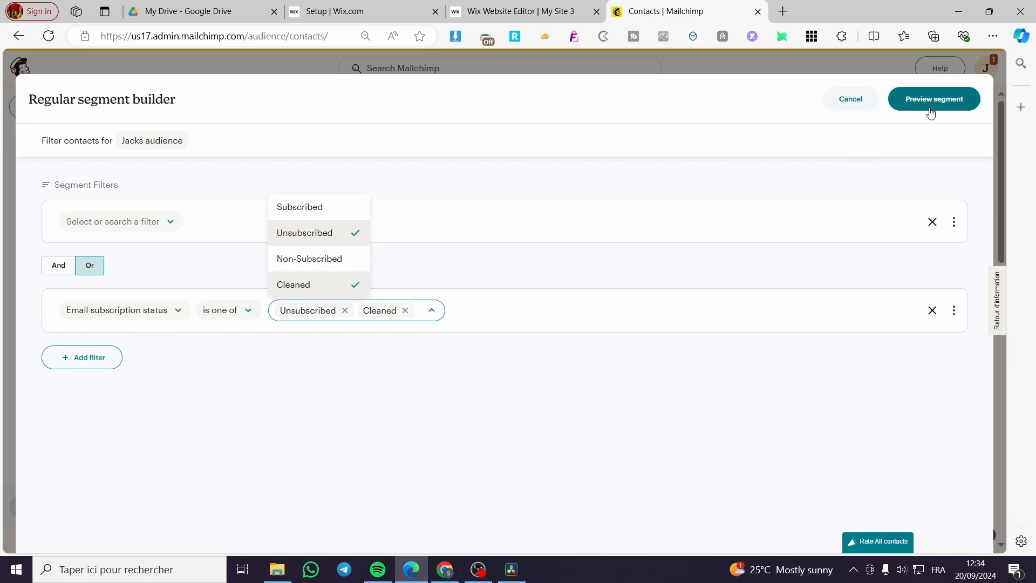
Preview the segment, which finds 0 matching contacts.
left_click(933, 98)
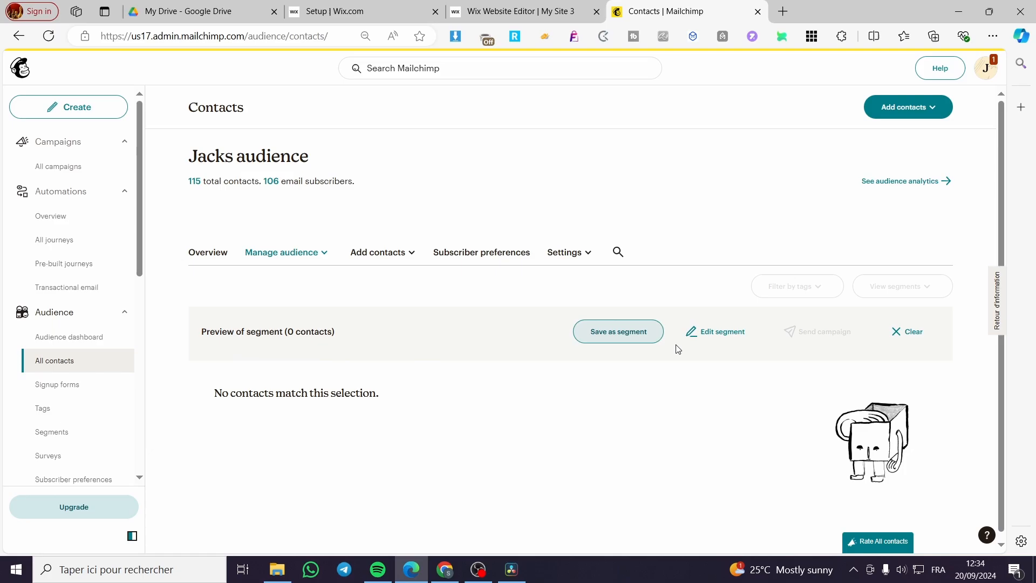
mouse_move(611, 415)
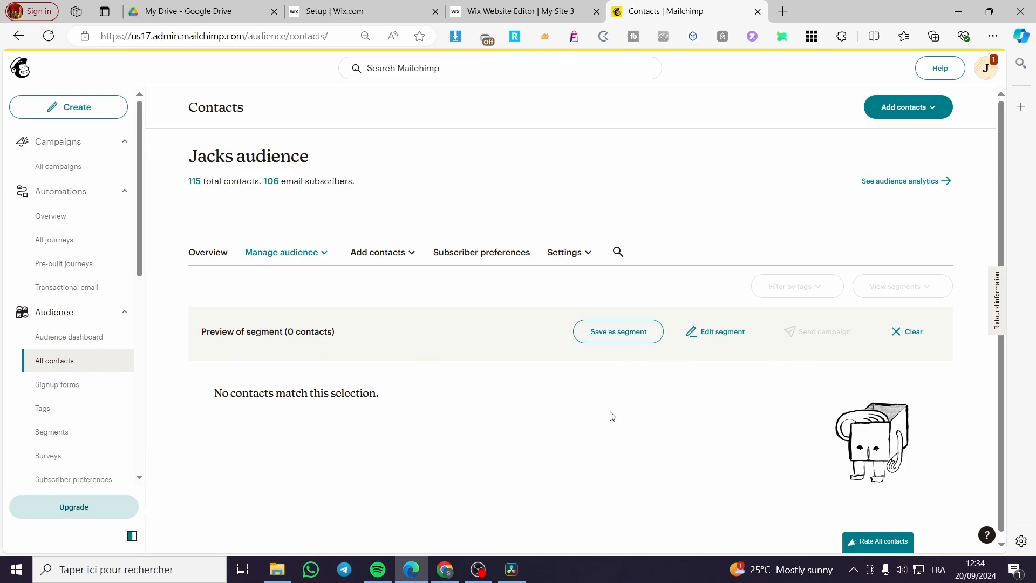
mouse_move(619, 415)
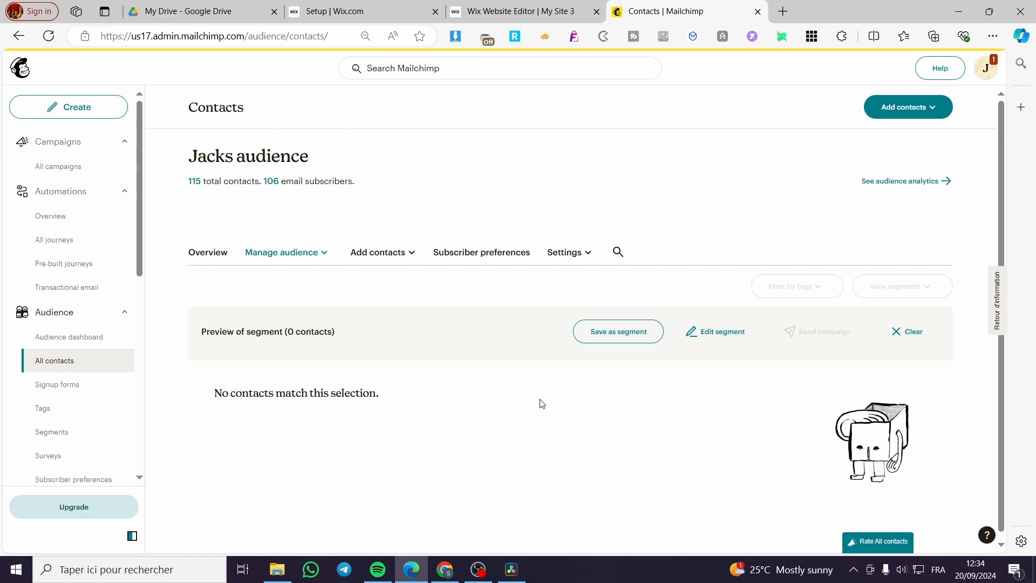
mouse_move(537, 458)
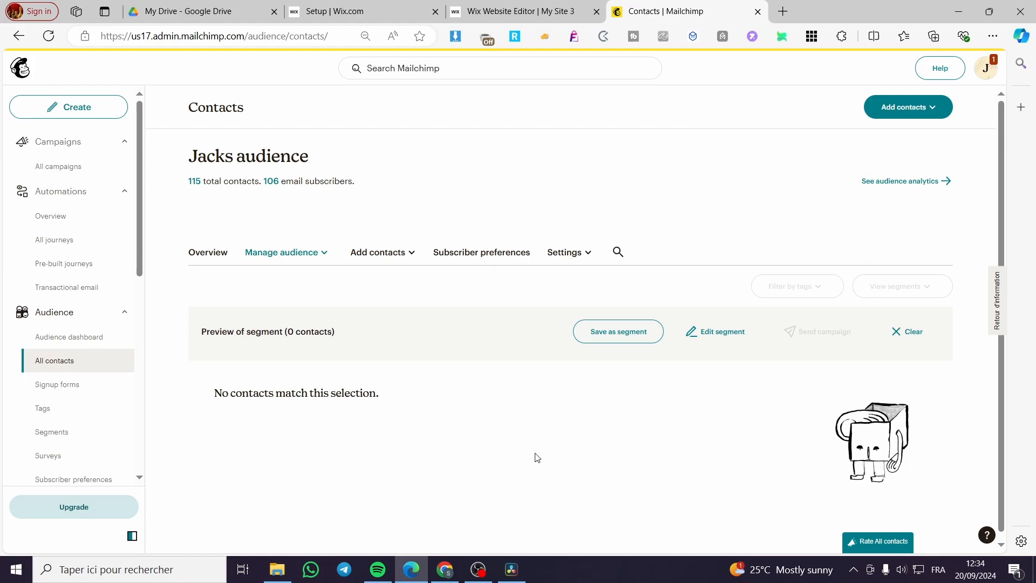
mouse_move(627, 392)
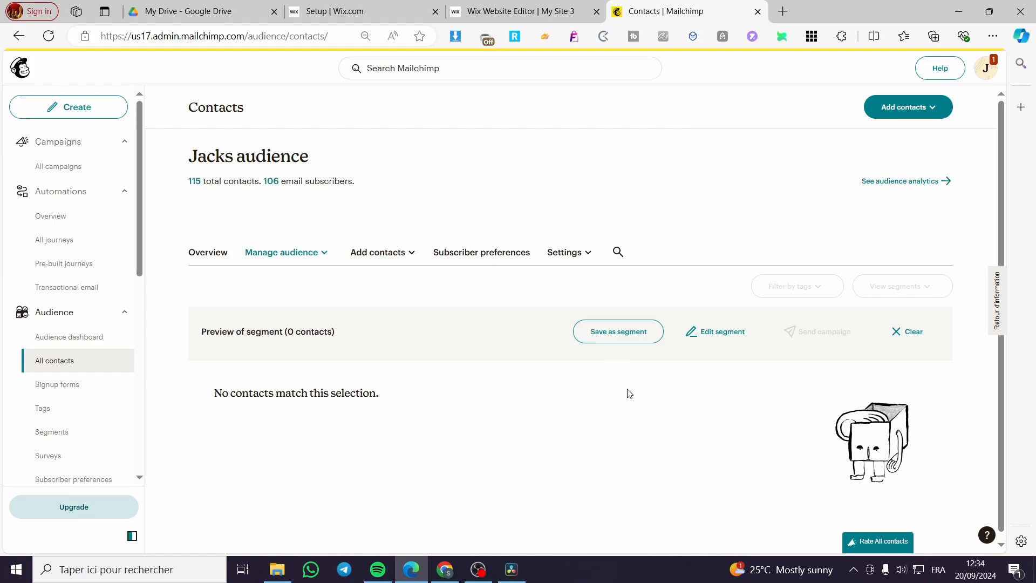
mouse_move(482, 389)
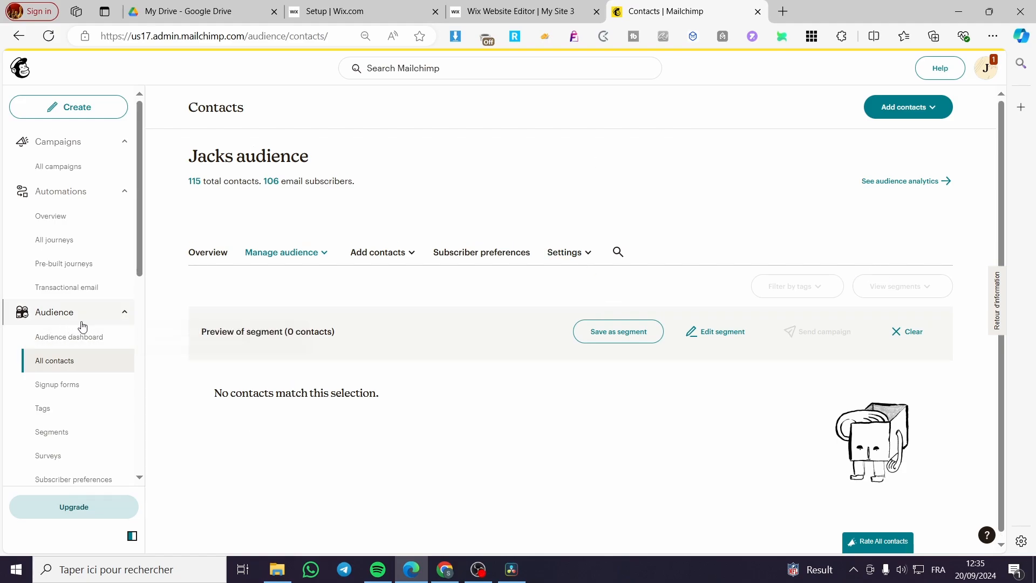
mouse_move(55, 360)
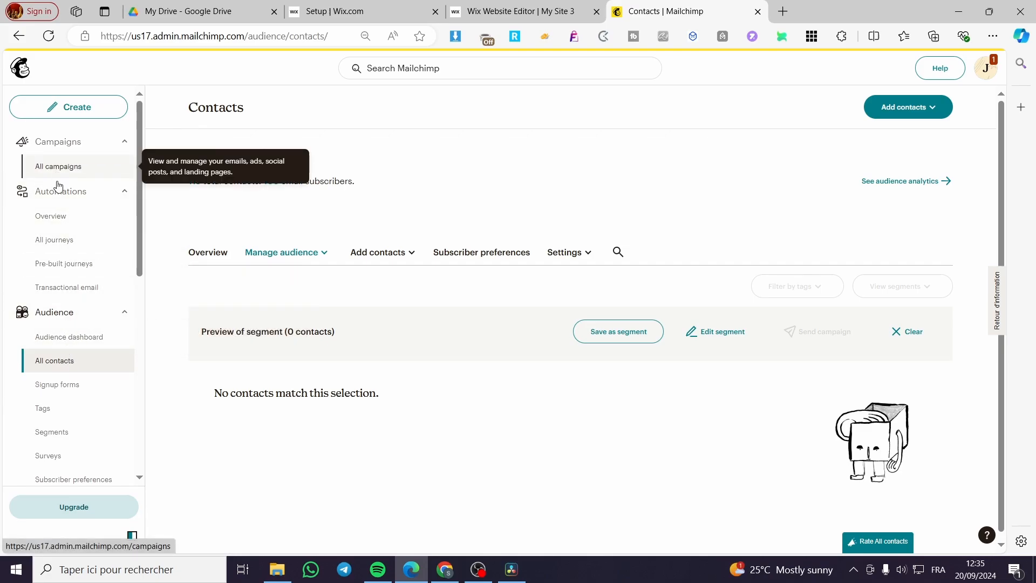
left_click(69, 336)
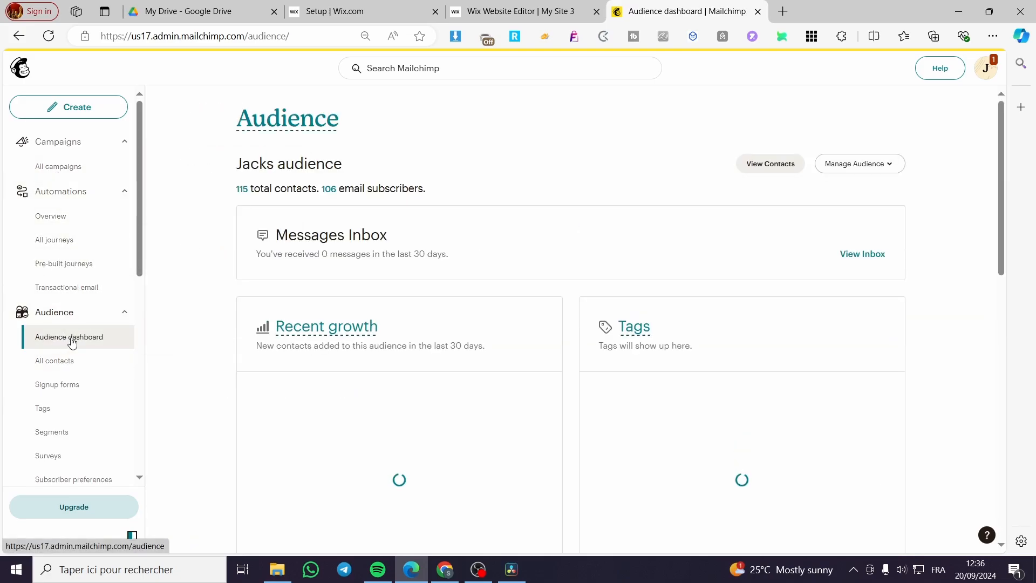
scroll("down", 3)
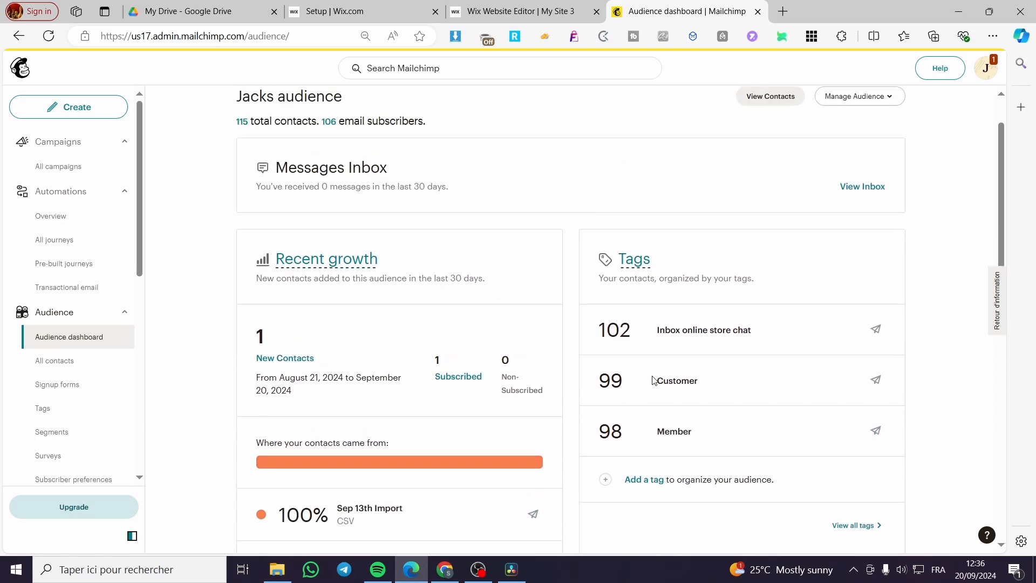
mouse_move(873, 181)
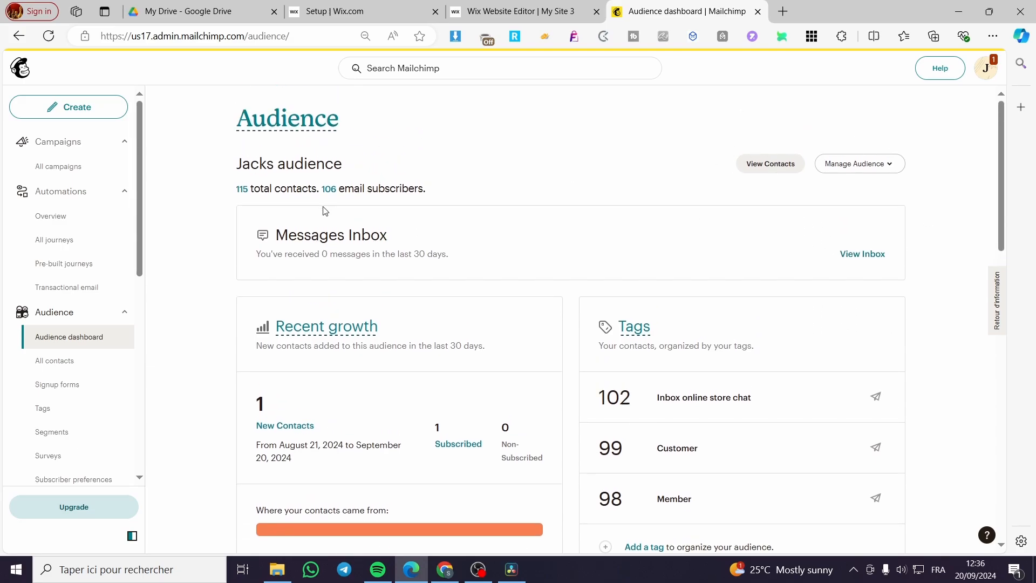
mouse_move(57, 384)
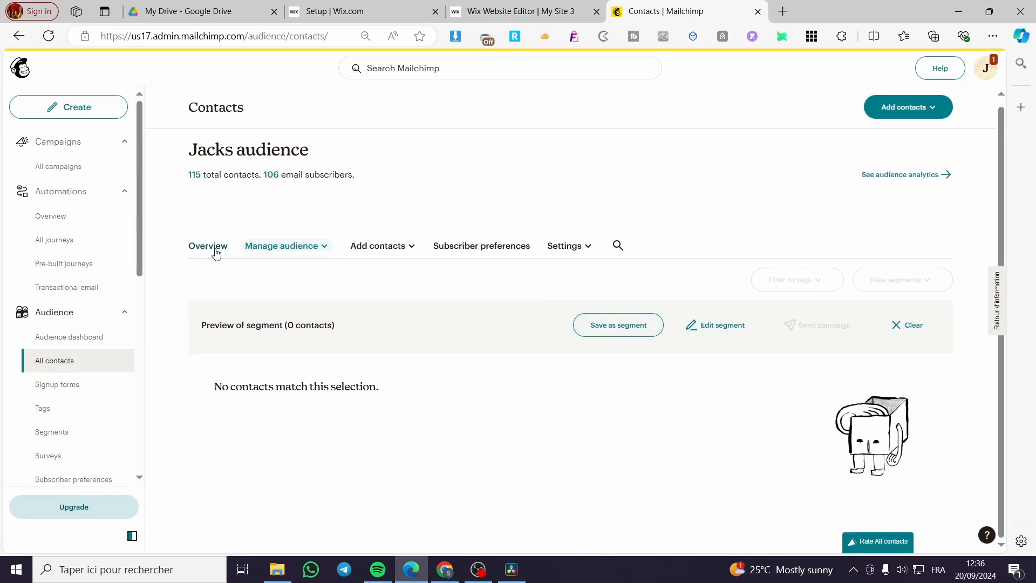
Switch to the audience overview showing 106 subscribed, 9 non-subscribed, 0 unsubscribed, 0 cleaned.
left_click(284, 245)
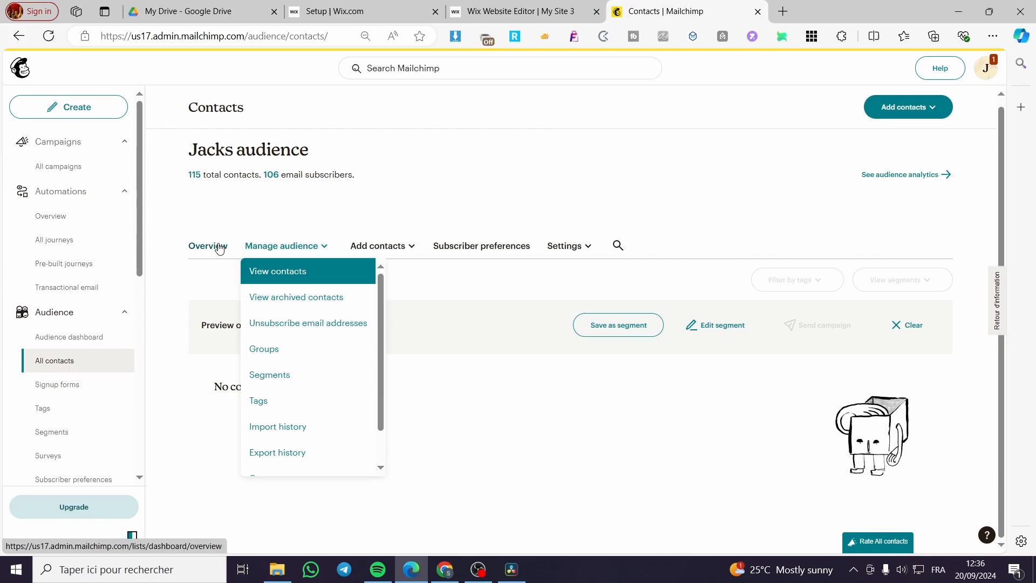
left_click(277, 270)
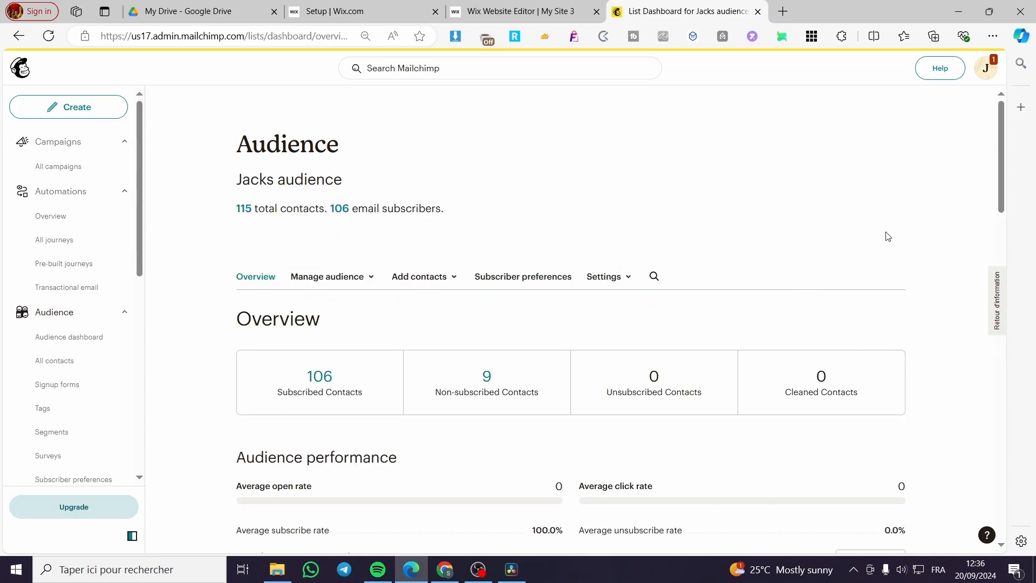
mouse_move(865, 227)
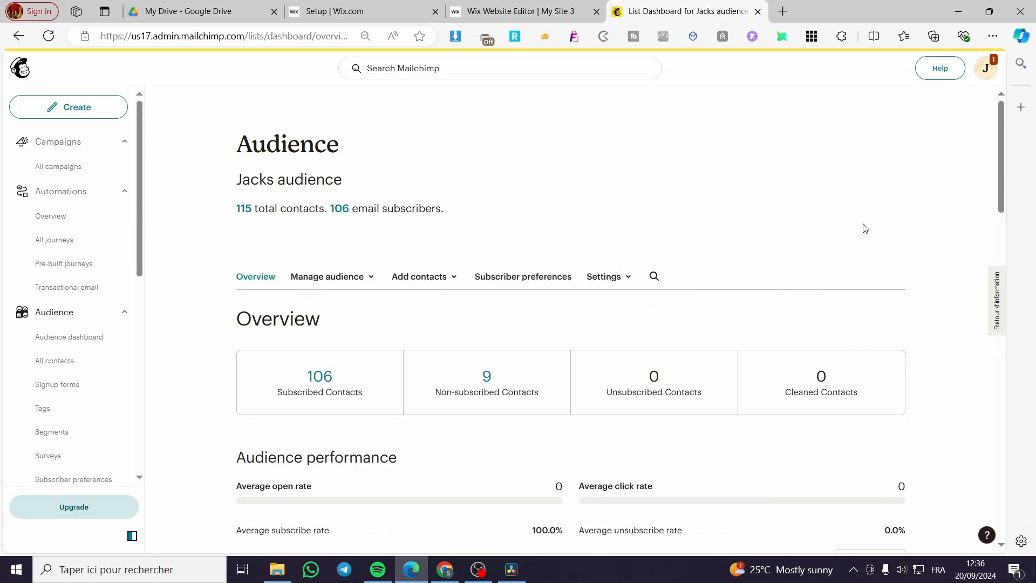
mouse_move(871, 220)
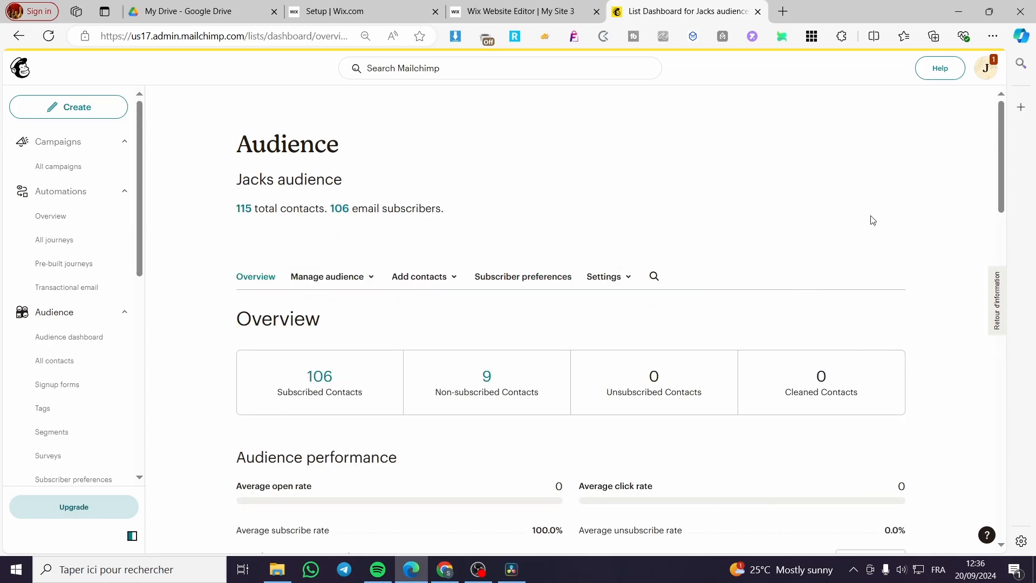